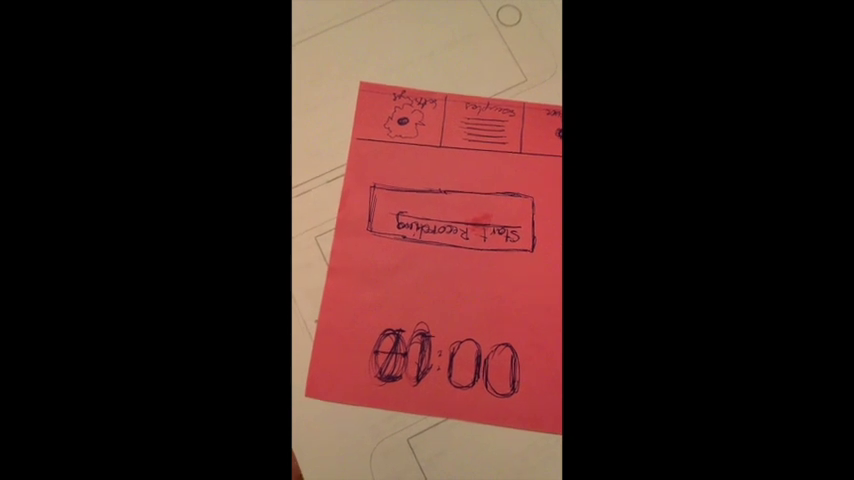
# - Tap Start Recording on the paper screen to bring up the Stop Recording screen with its timer
pyautogui.click(445, 220)
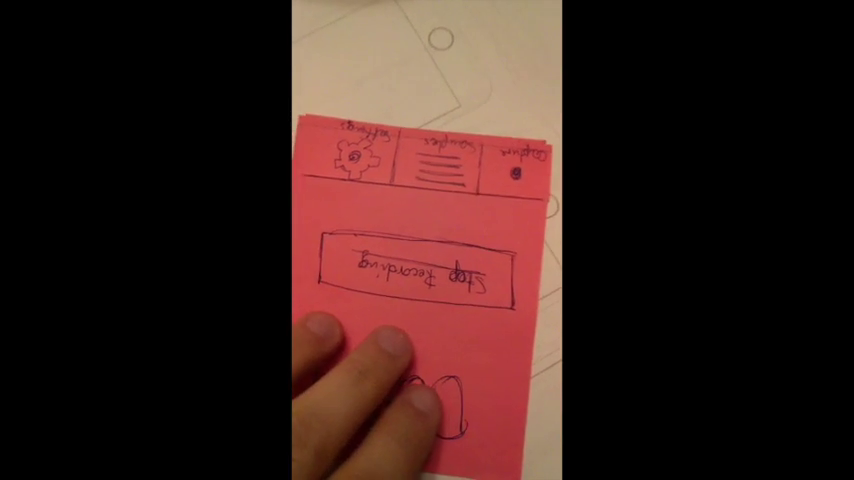